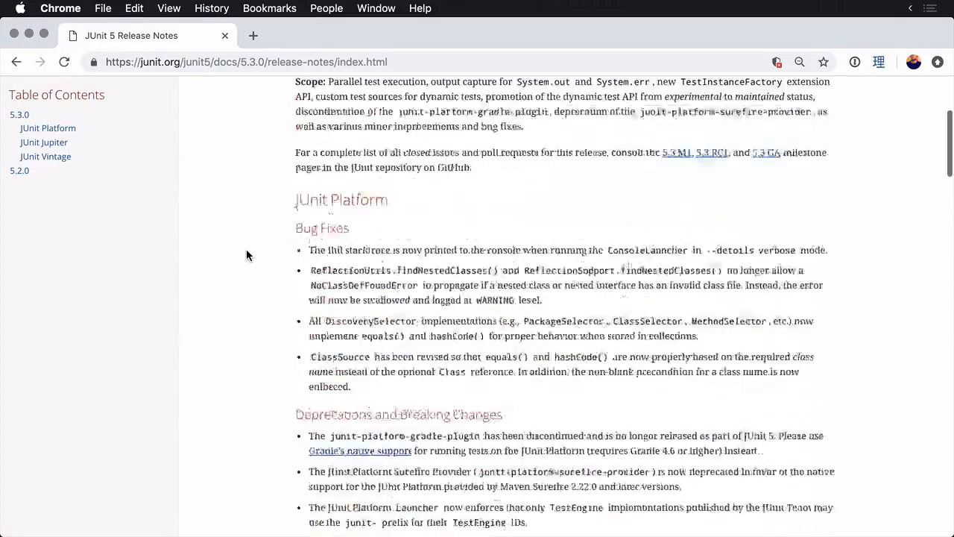
Step: Highlight the JUnit 5.3.0 release-note bullet on reusable parallel test execution support
{"action": "scroll", "scroll_direction": "up", "scroll_amount": 3}
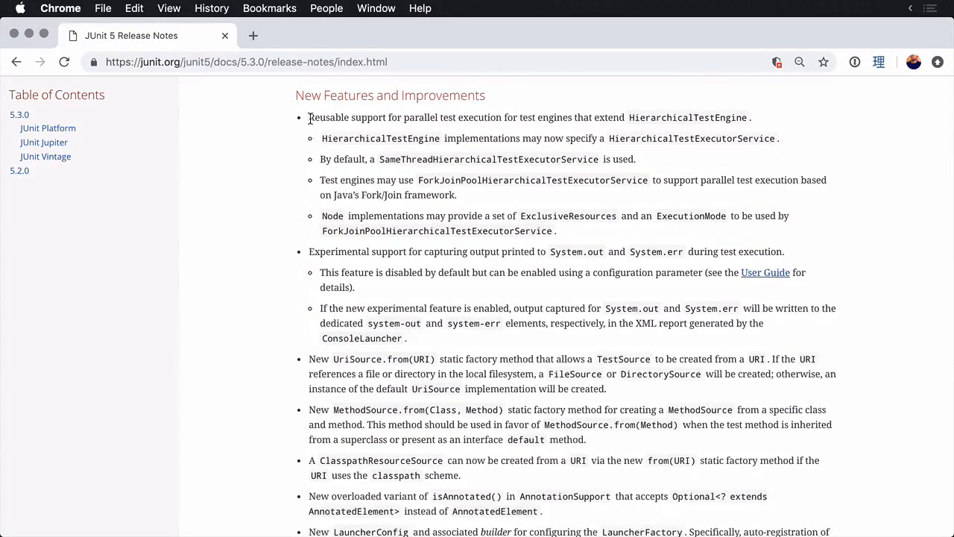
{"action": "left_click_drag", "start_coordinate": [309, 117], "coordinate": [749, 117]}
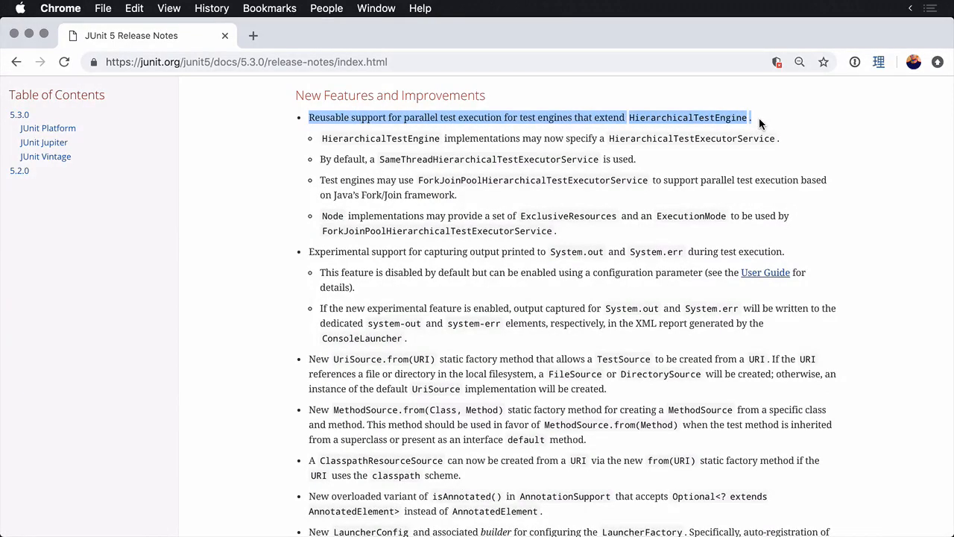
{"action": "left_click", "coordinate": [760, 124]}
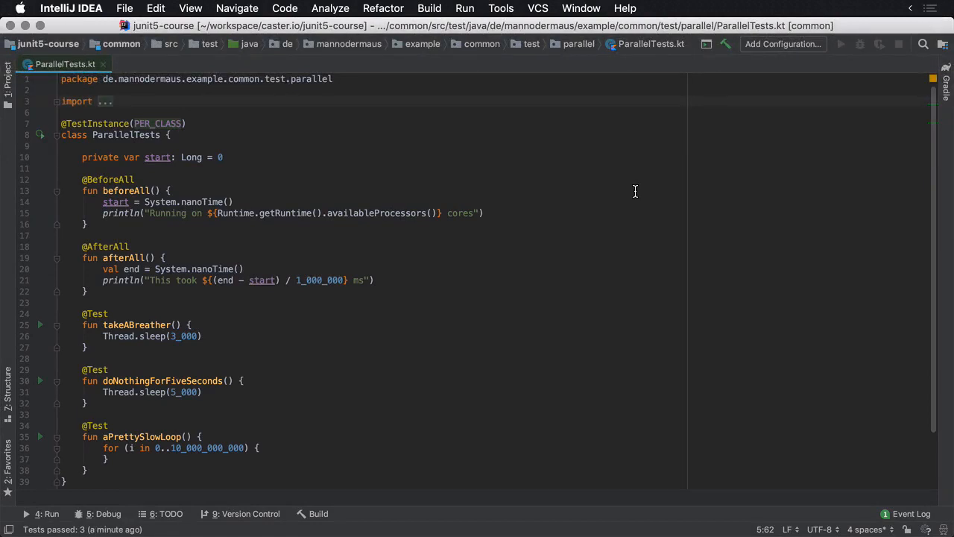
{"action": "mouse_move", "coordinate": [618, 202]}
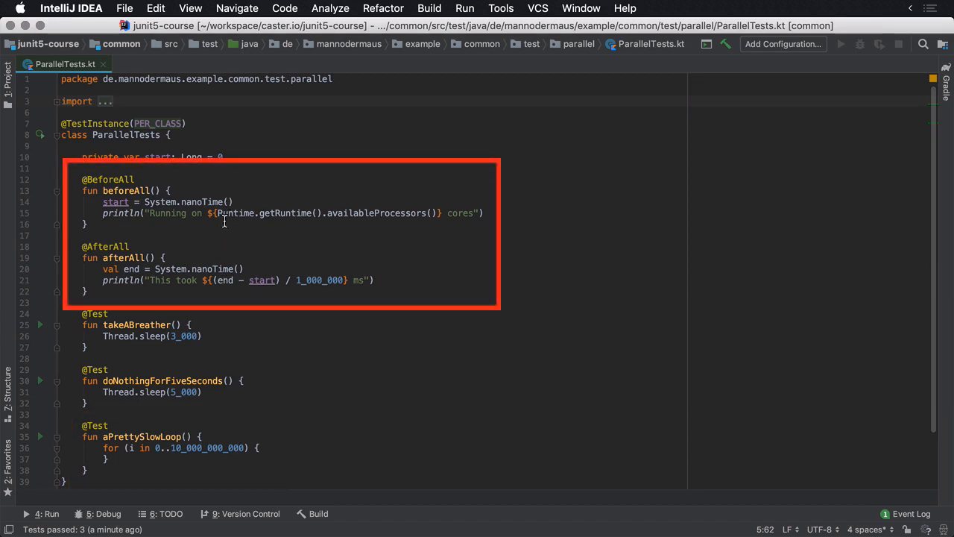
{"action": "mouse_move", "coordinate": [315, 299]}
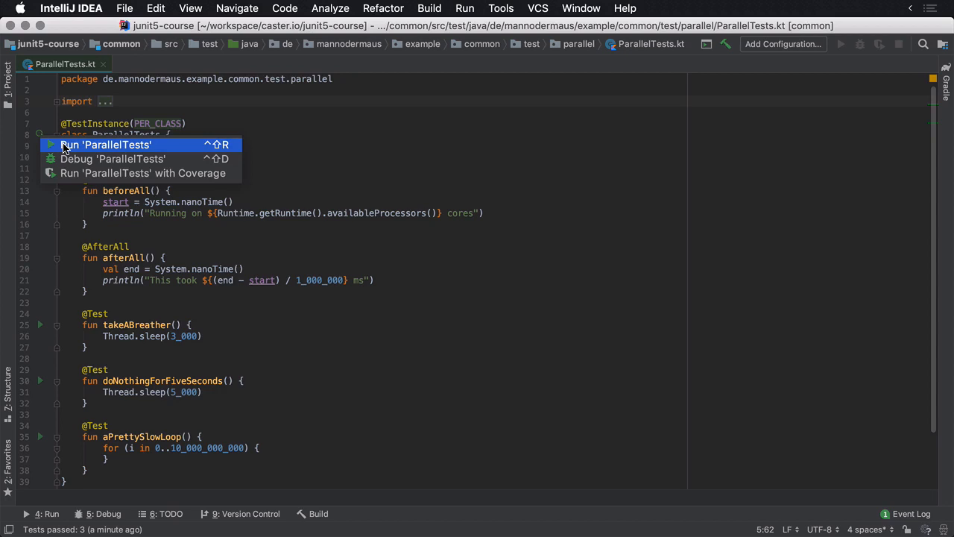
Step: Run the ParallelTests class from its gutter icon
{"action": "left_click", "coordinate": [105, 144]}
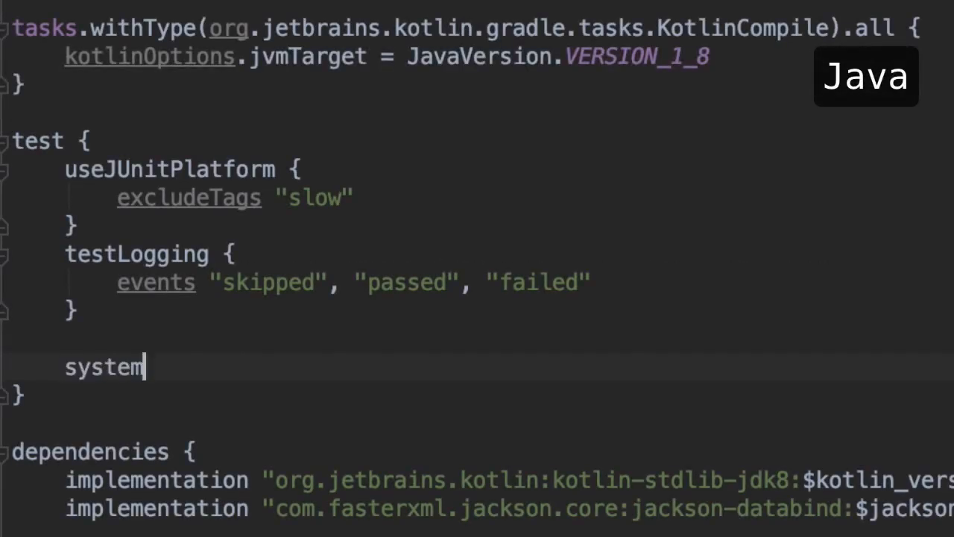
Step: Add systemProperty "junit.jupiter.execution.parallel.enabled" = "true" to the Gradle test block
{"action": "type", "text": "Property \"junit.jupiter.execution.parallel.enabled\", \"true\""}
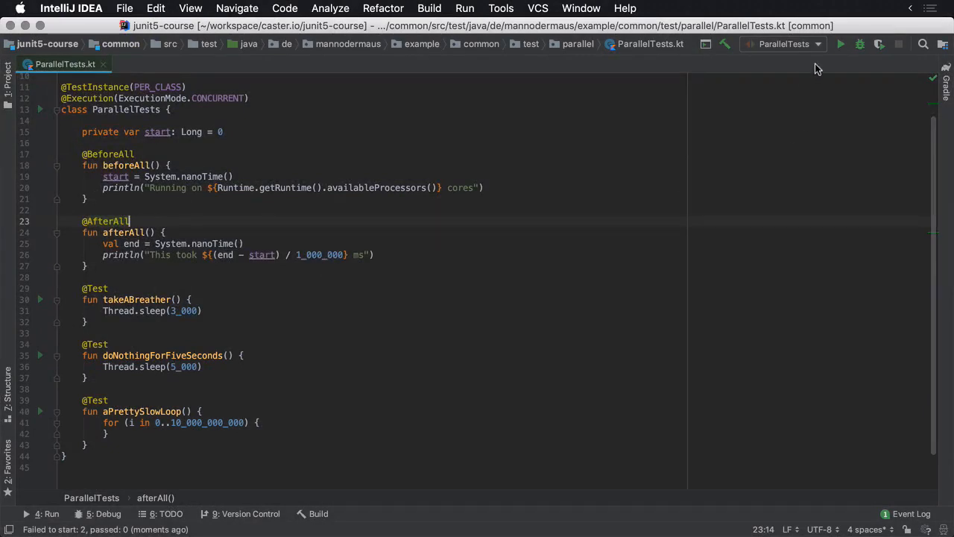
Step: Append -Djunit.jupiter.execution.parallel.enabled=true to the ParallelTests run configuration VM options and save
{"action": "left_click", "coordinate": [783, 44]}
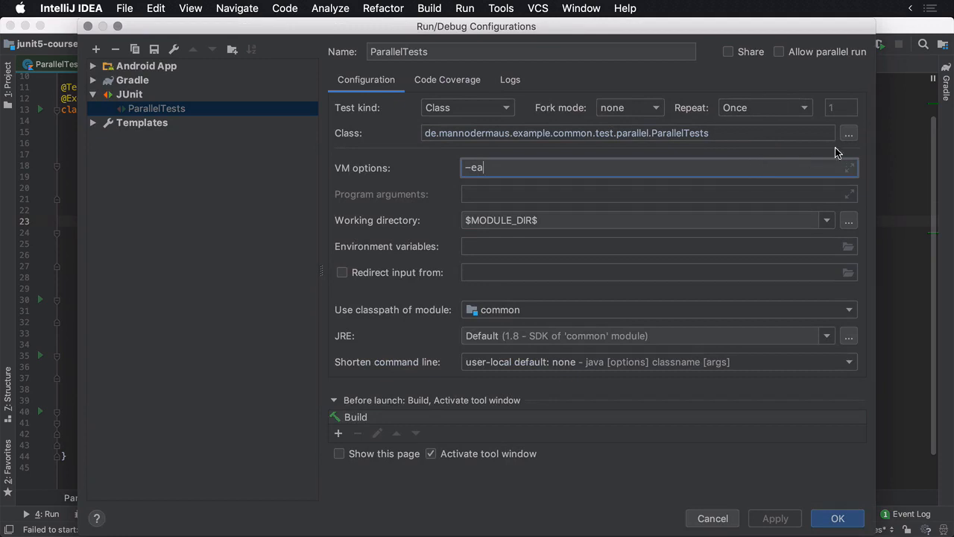
{"action": "key", "text": "enter"}
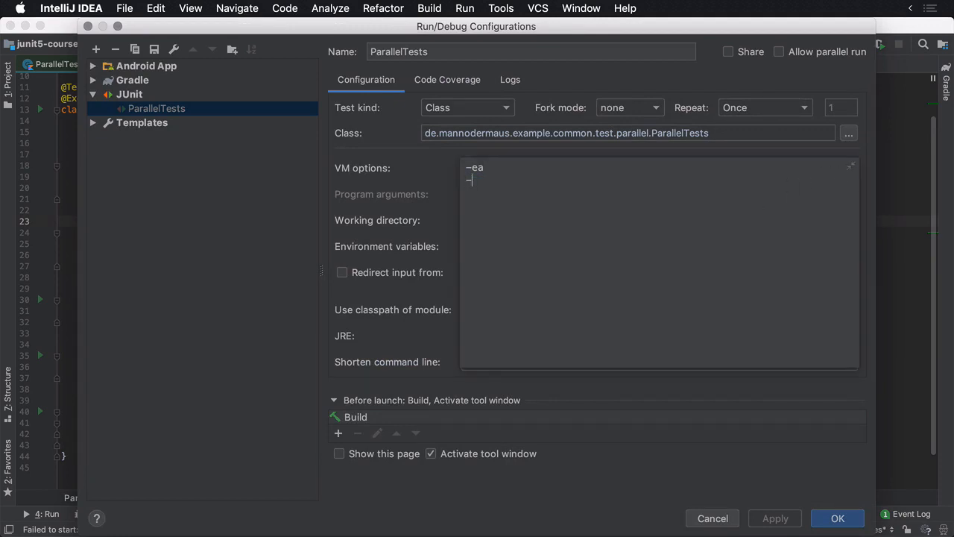
{"action": "type", "text": "-Djunit.jupiter.execution.parallel.enabled=true"}
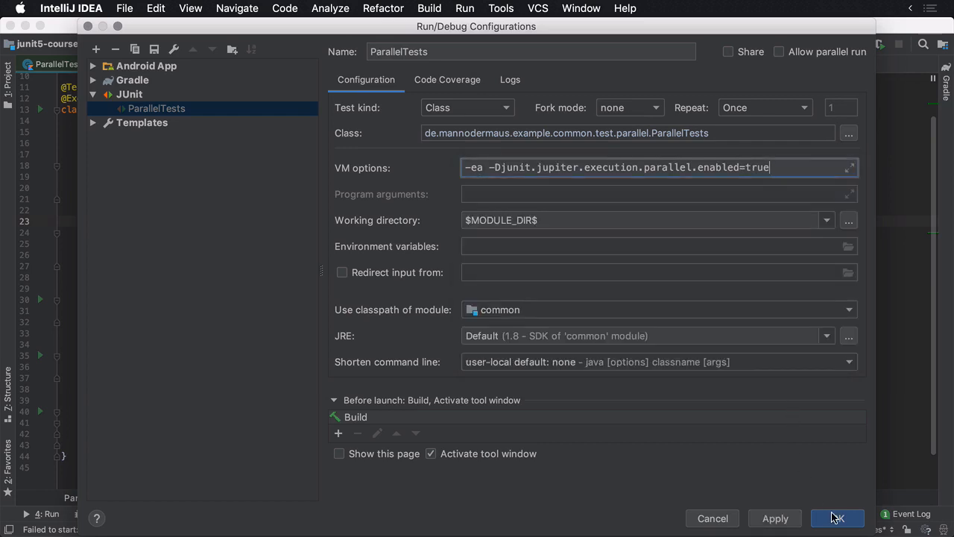
{"action": "left_click", "coordinate": [837, 518]}
{"action": "type", "text": "-"}
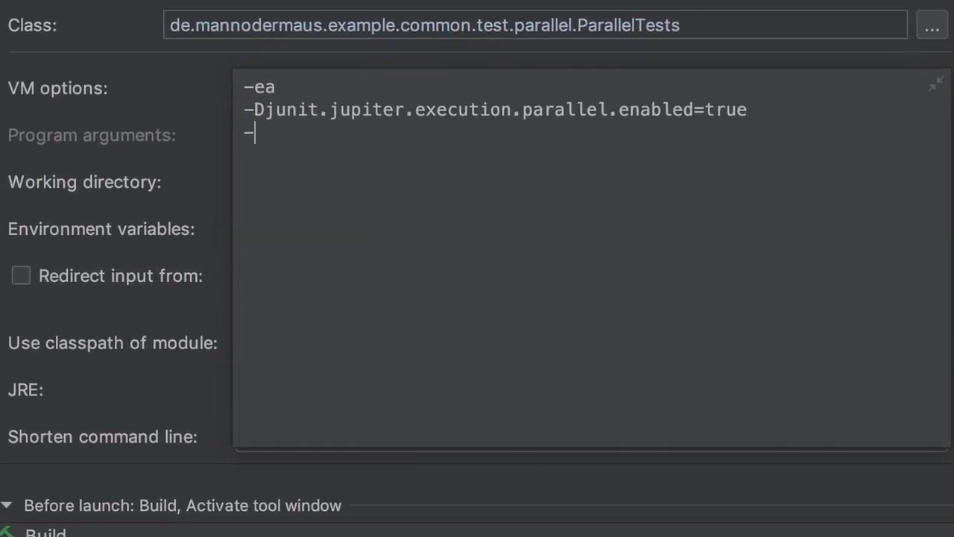
Step: Add -Djunit.jupiter.execution.parallel.mode.default=concurrent as a new VM options line
{"action": "type", "text": "Djunit.jupiter.execution.parallel.mod"}
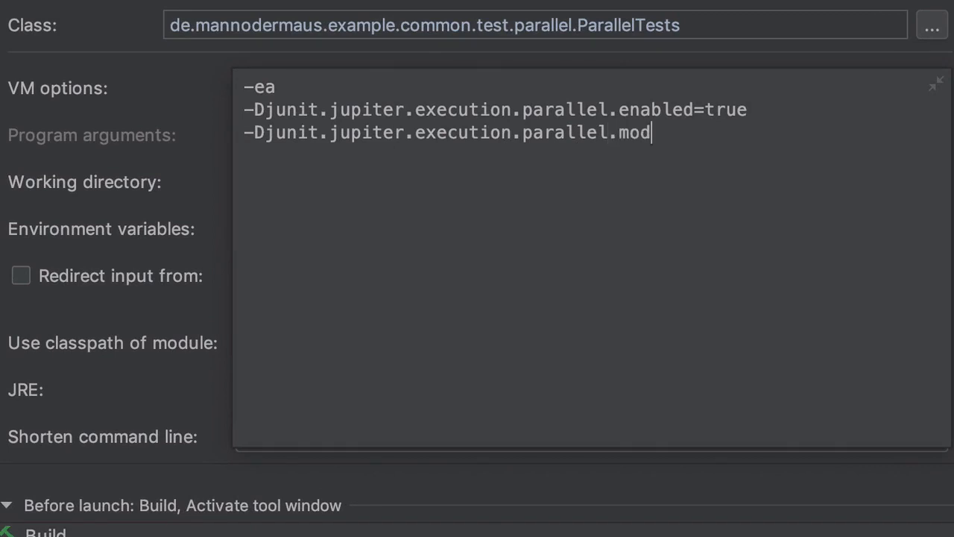
{"action": "type", "text": "e.default=concurrent"}
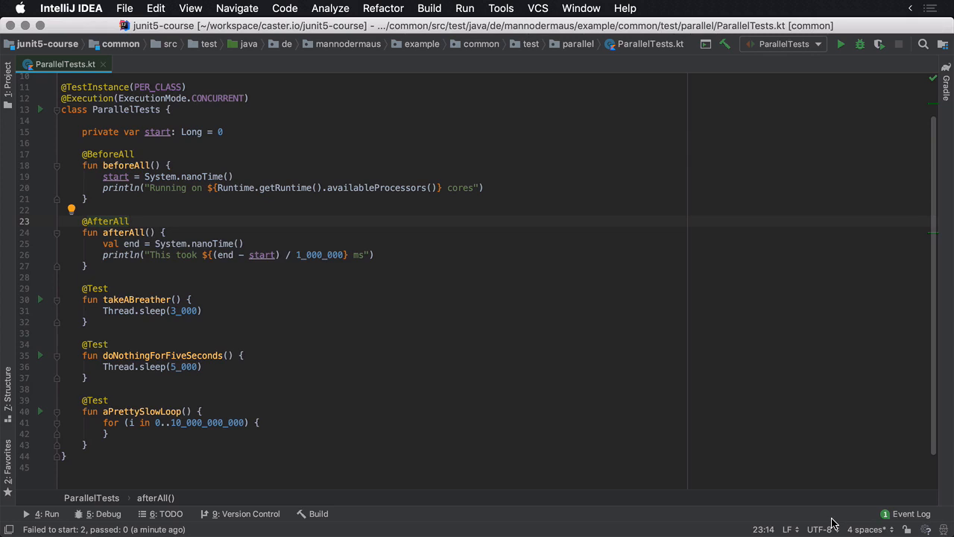
{"action": "mouse_move", "coordinate": [841, 44]}
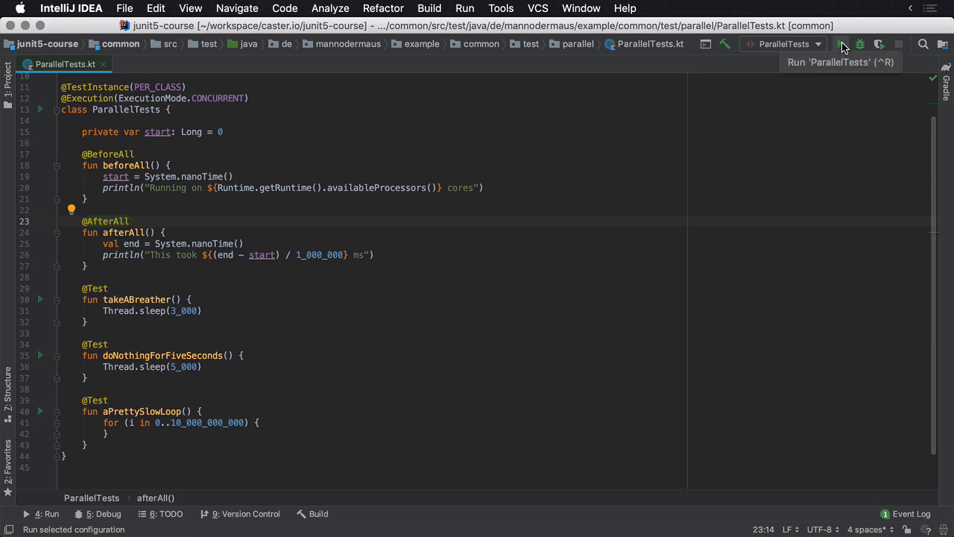
Step: Run the ParallelTests configuration from the toolbar Run button
{"action": "left_click", "coordinate": [842, 43]}
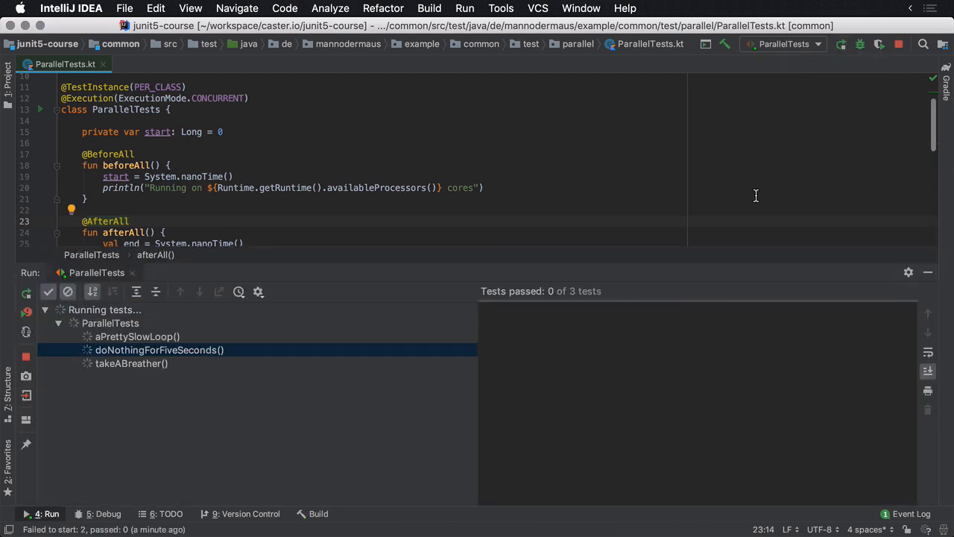